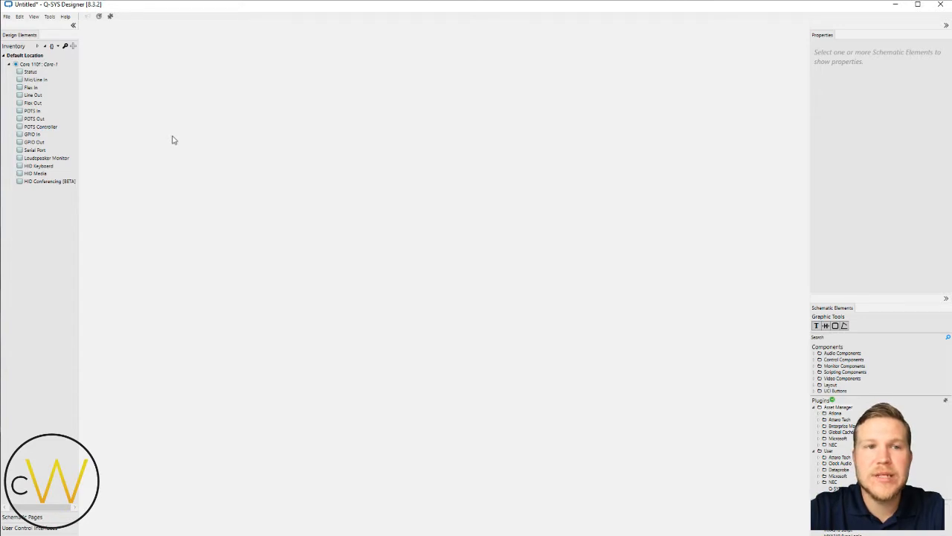
Step: Open the Asset Manager from the Tools menu to browse plugins
left_click(49, 16)
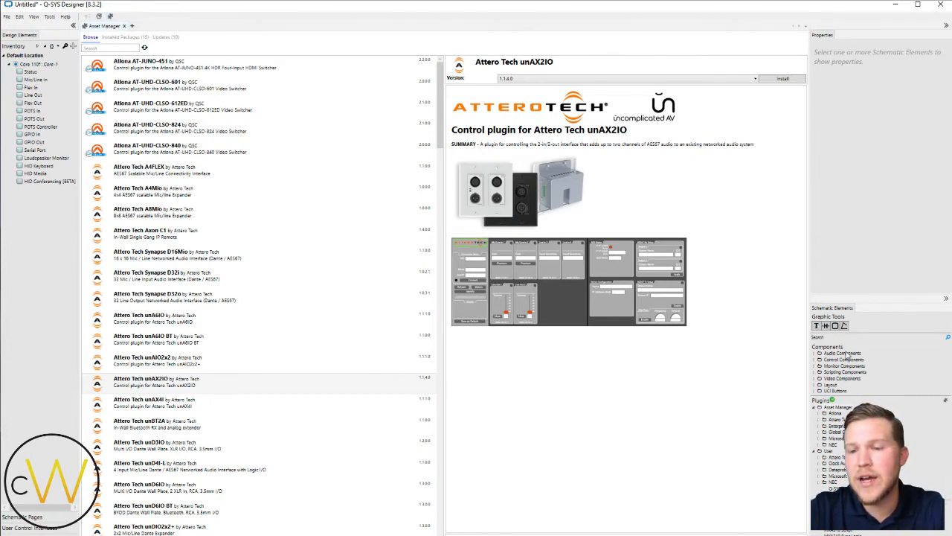
mouse_move(936, 415)
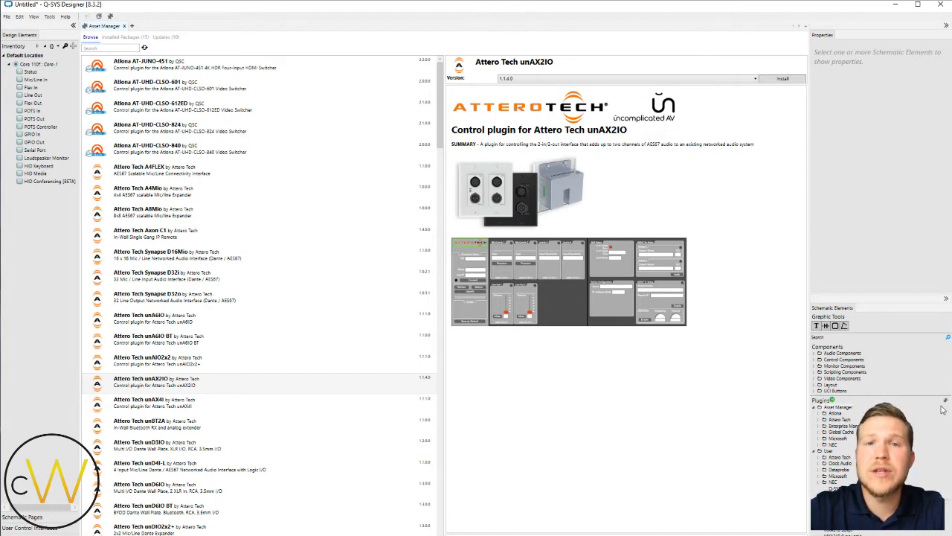
mouse_move(922, 422)
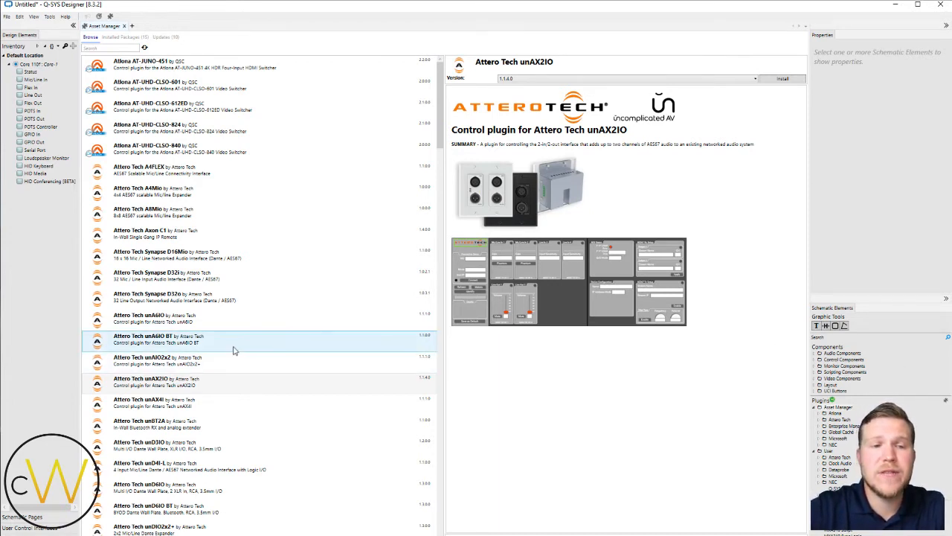
Step: Scroll down the Browse list to reach the Zoom Rooms by QSC plugin
scroll("down", 3)
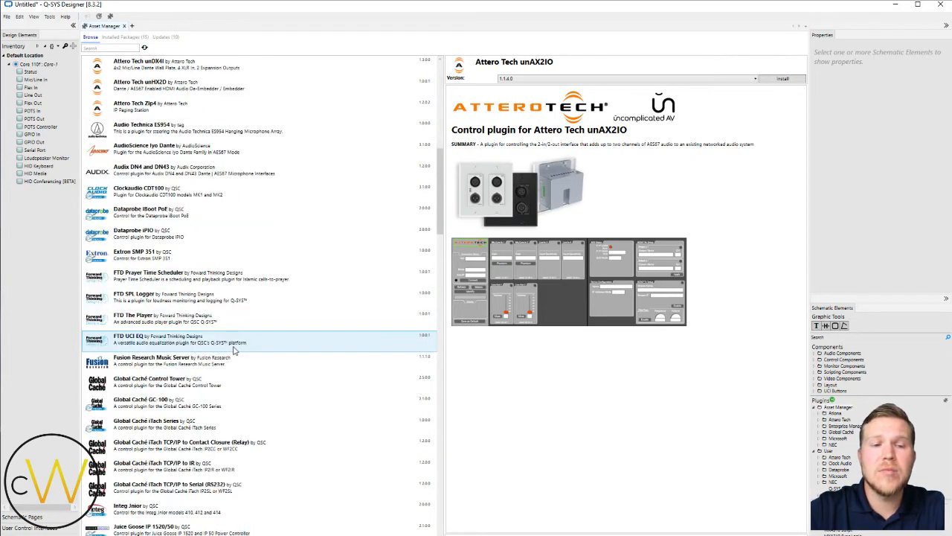
scroll("down", 3)
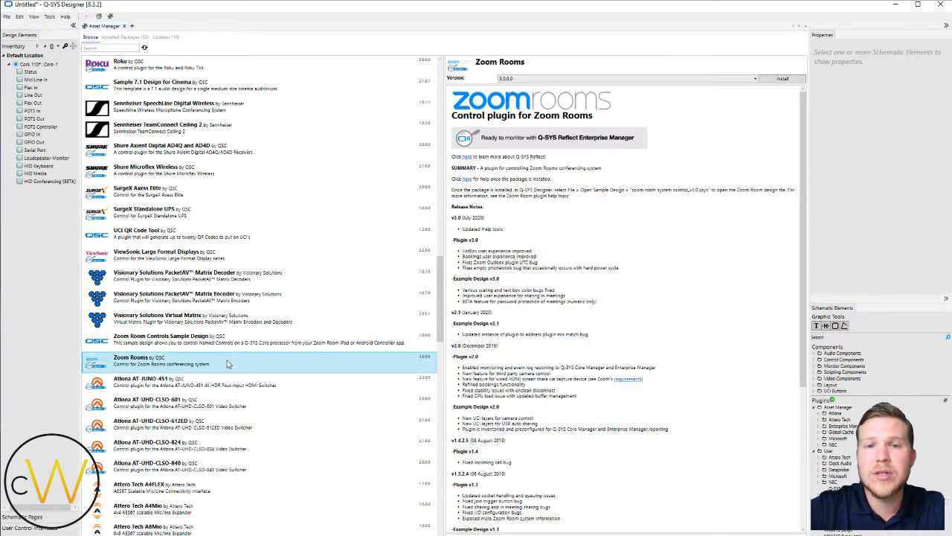
mouse_move(246, 361)
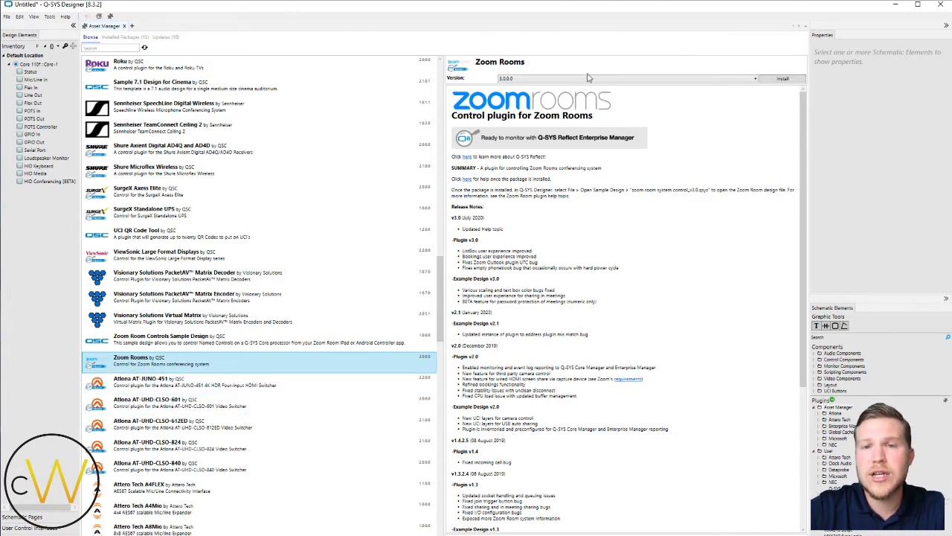
Step: Select version 3.0.0.0 from the Zoom Rooms plugin's Version dropdown
left_click(754, 78)
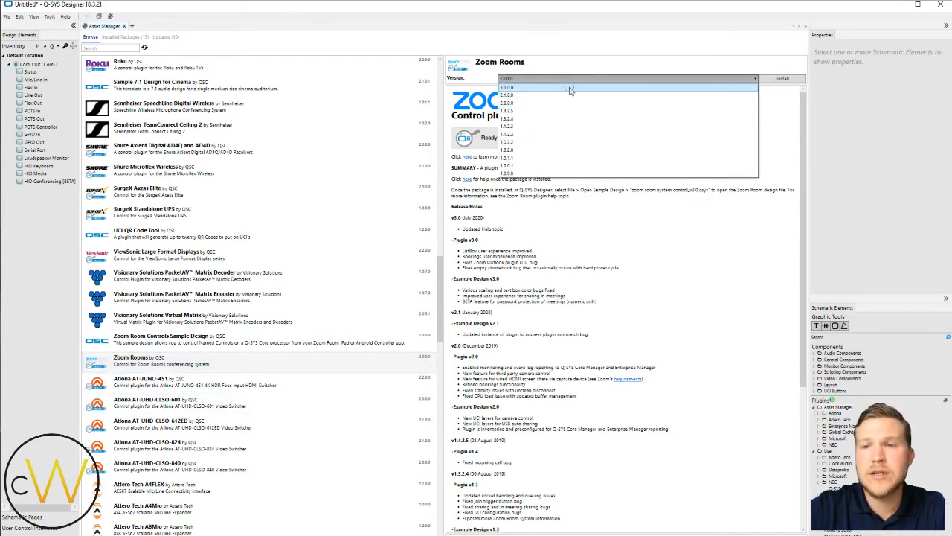
left_click(507, 87)
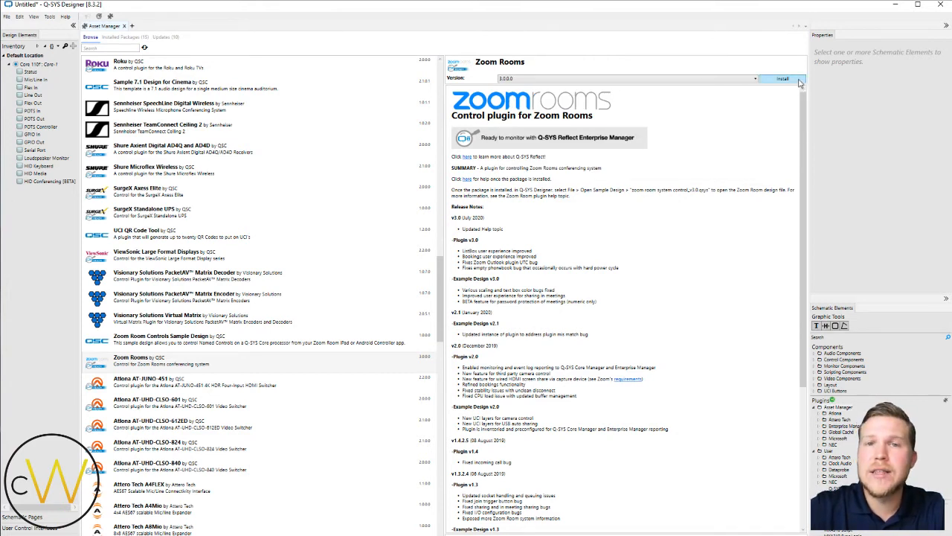
mouse_move(777, 221)
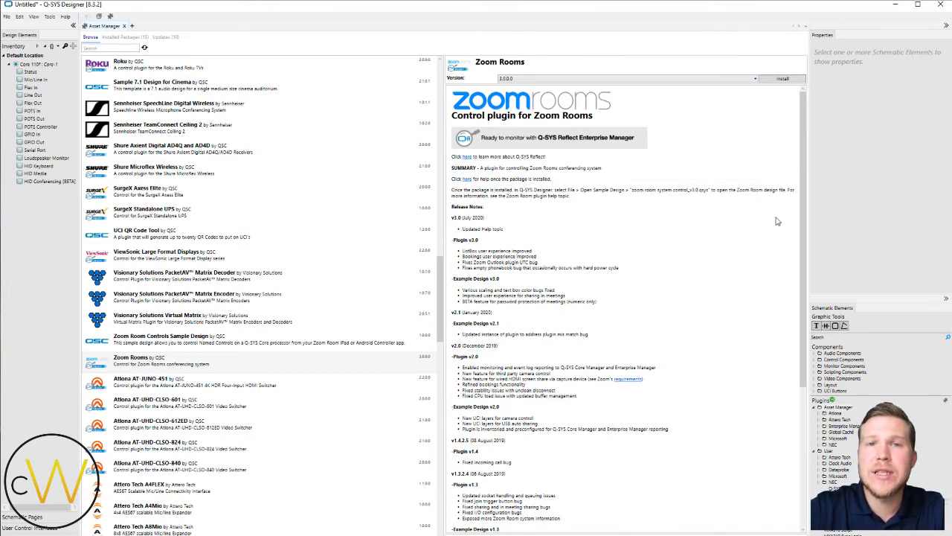
mouse_move(771, 220)
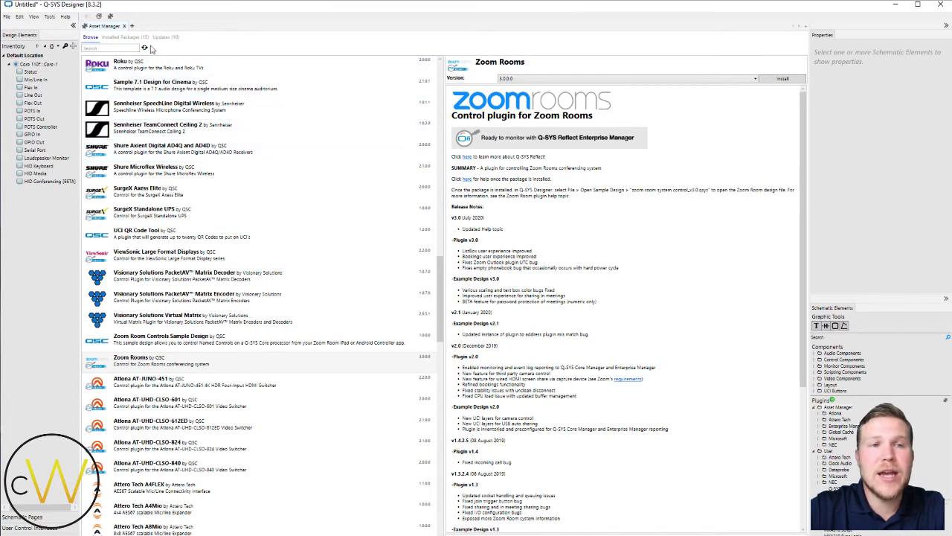
Step: View the Installed Packages list, then the Updates list in the Asset Manager
left_click(119, 37)
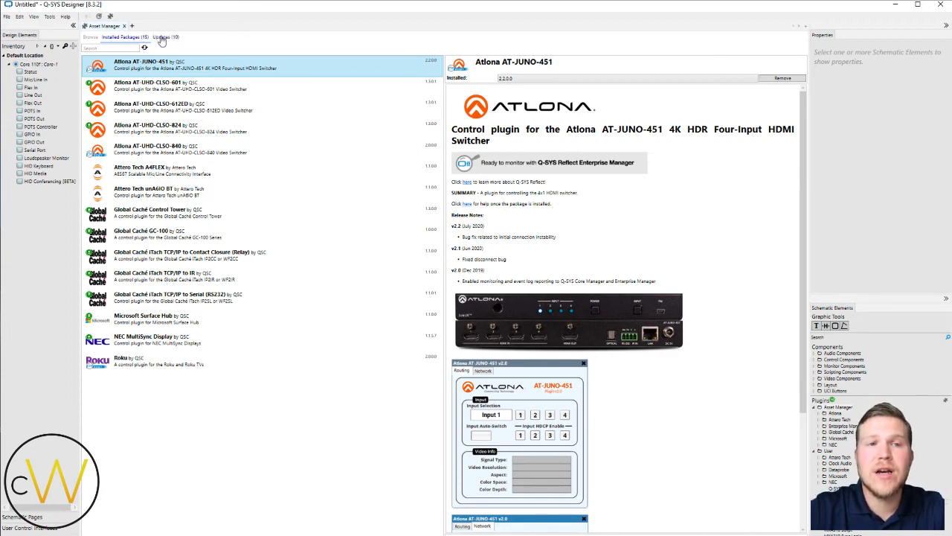
left_click(163, 37)
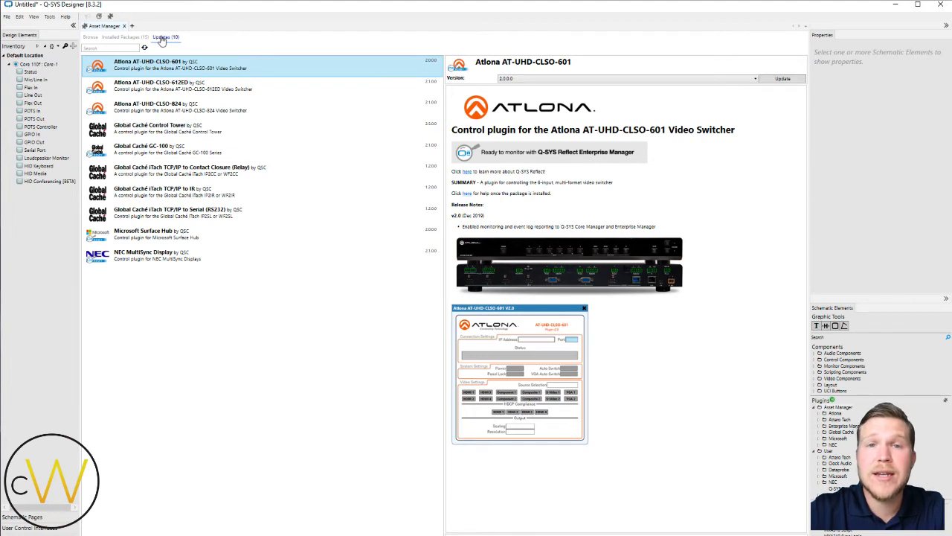